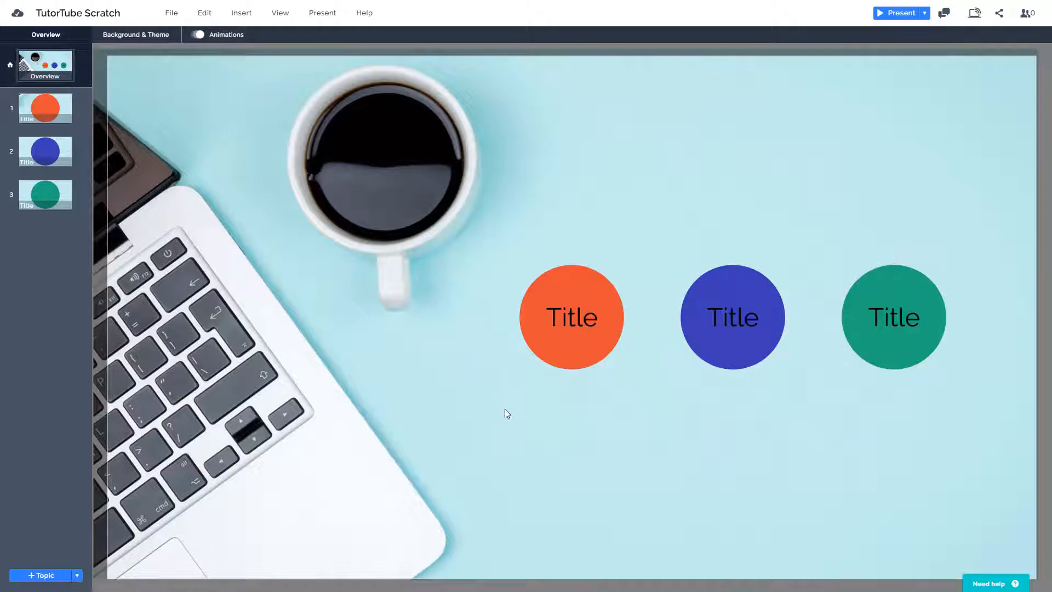
# Step: Play the presentation in full screen from the present options
pyautogui.click(322, 12)
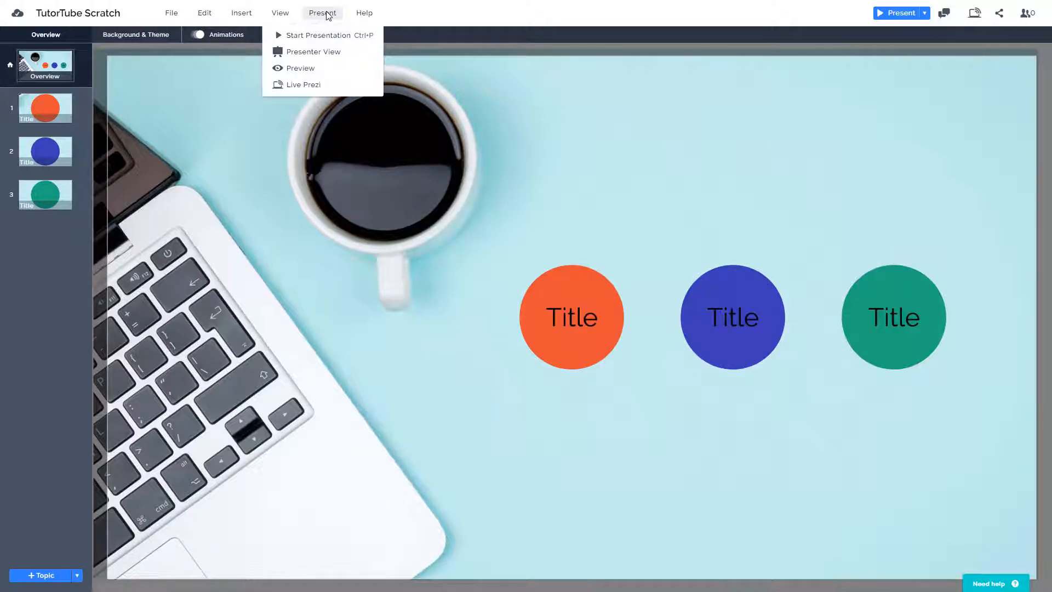
pyautogui.moveTo(322, 35)
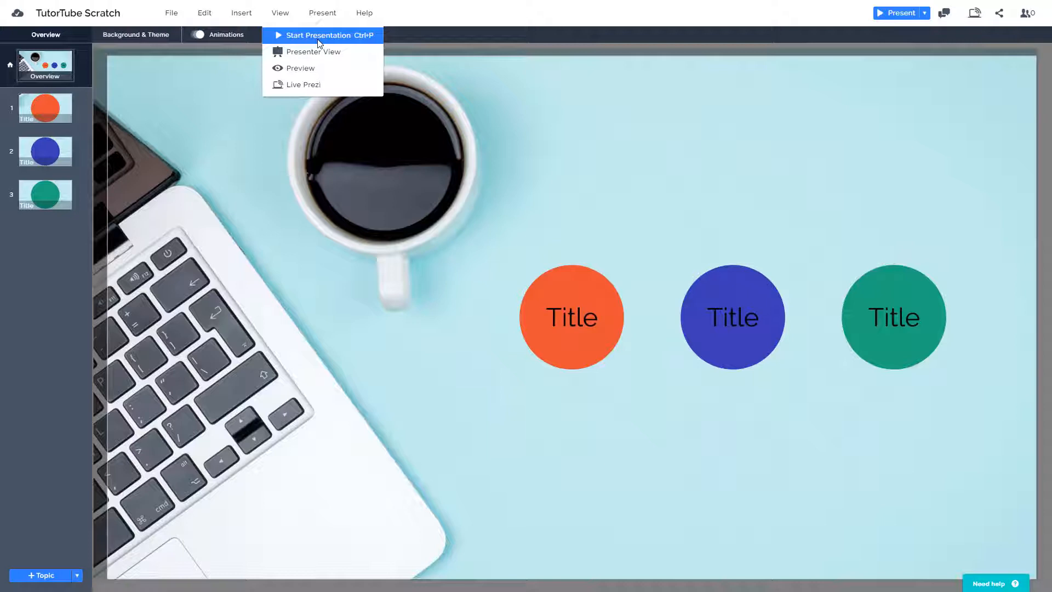
pyautogui.click(320, 35)
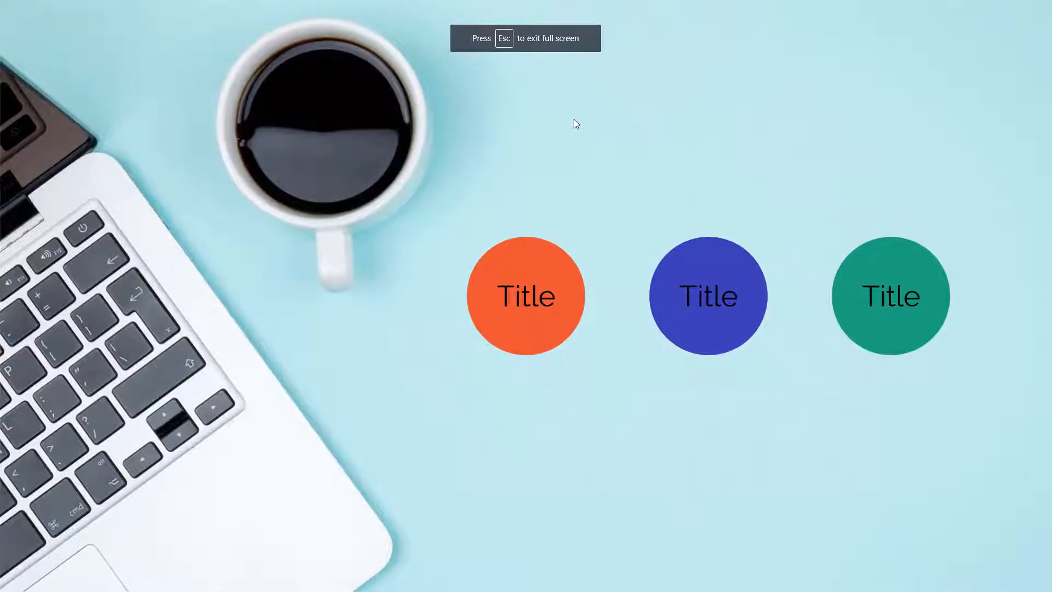
pyautogui.click(525, 296)
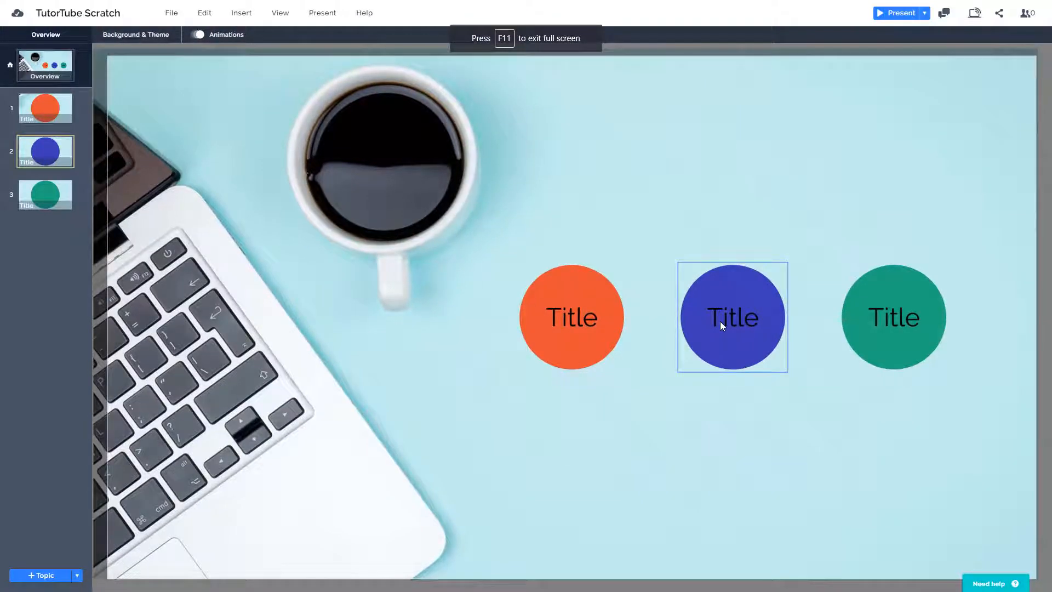
# Step: Set the blue circle topic as the presentation's starting point
pyautogui.click(731, 316)
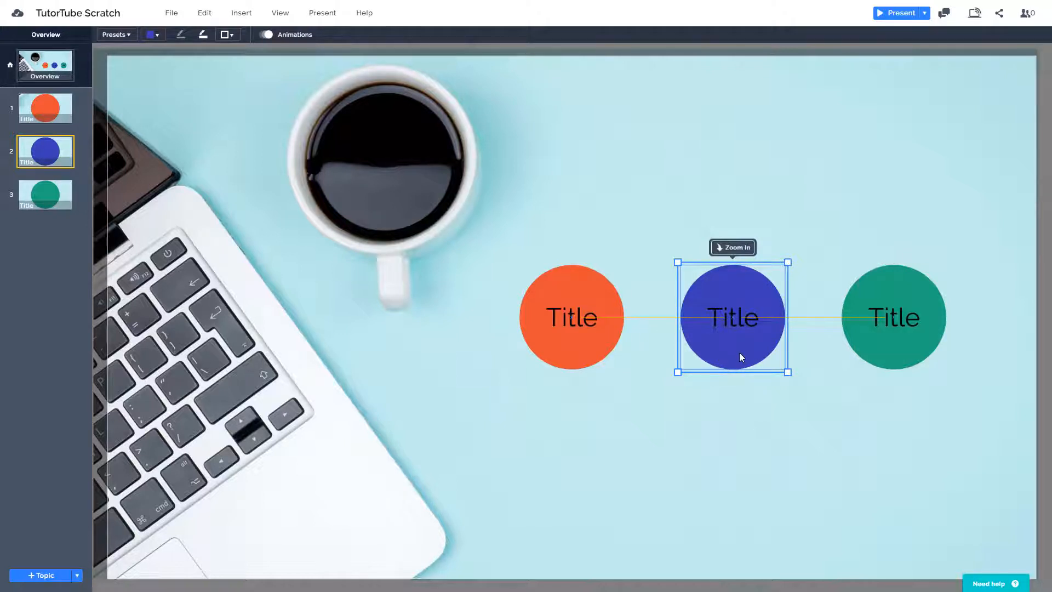
pyautogui.rightClick(732, 349)
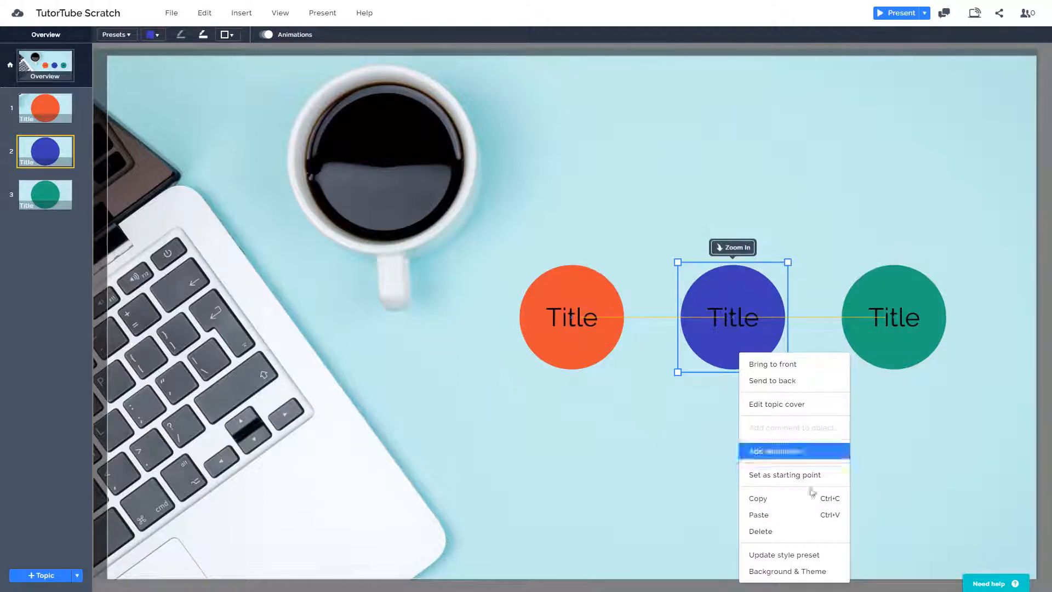
pyautogui.click(783, 475)
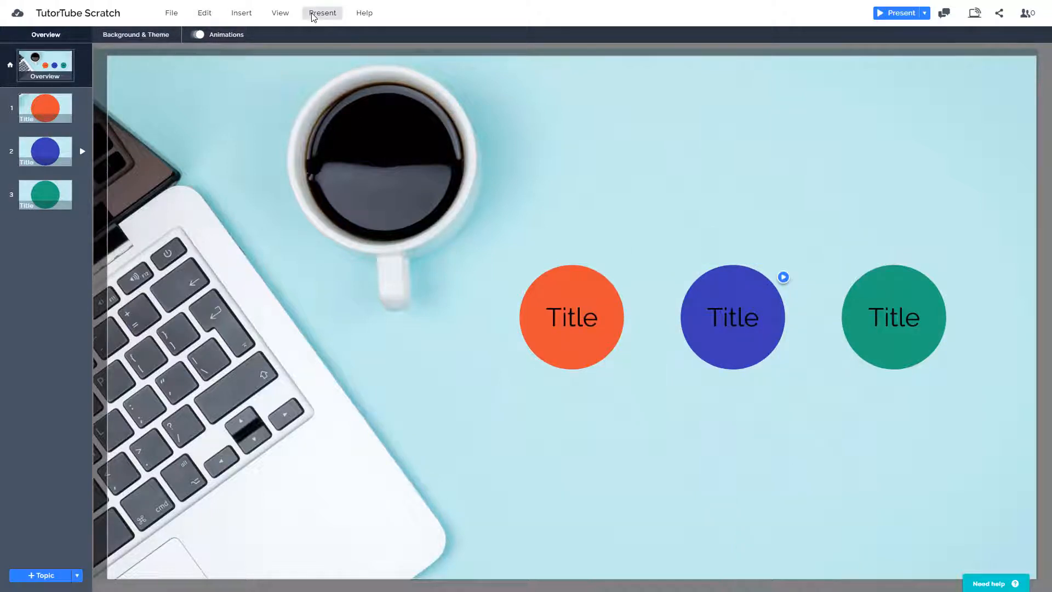
pyautogui.click(901, 12)
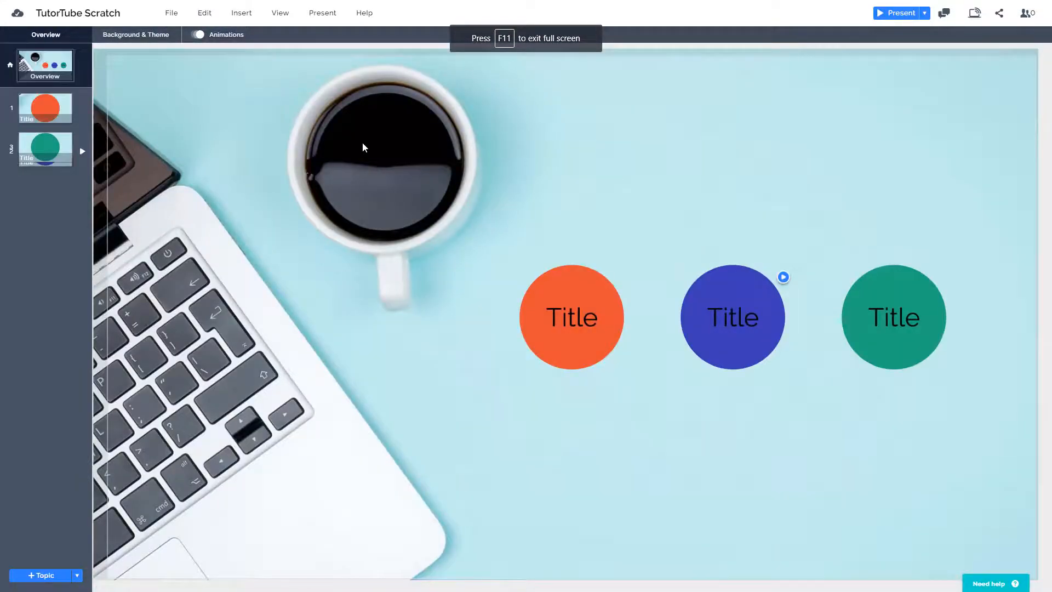
# Step: Remove the starting point marker from the blue circle topic
pyautogui.click(733, 317)
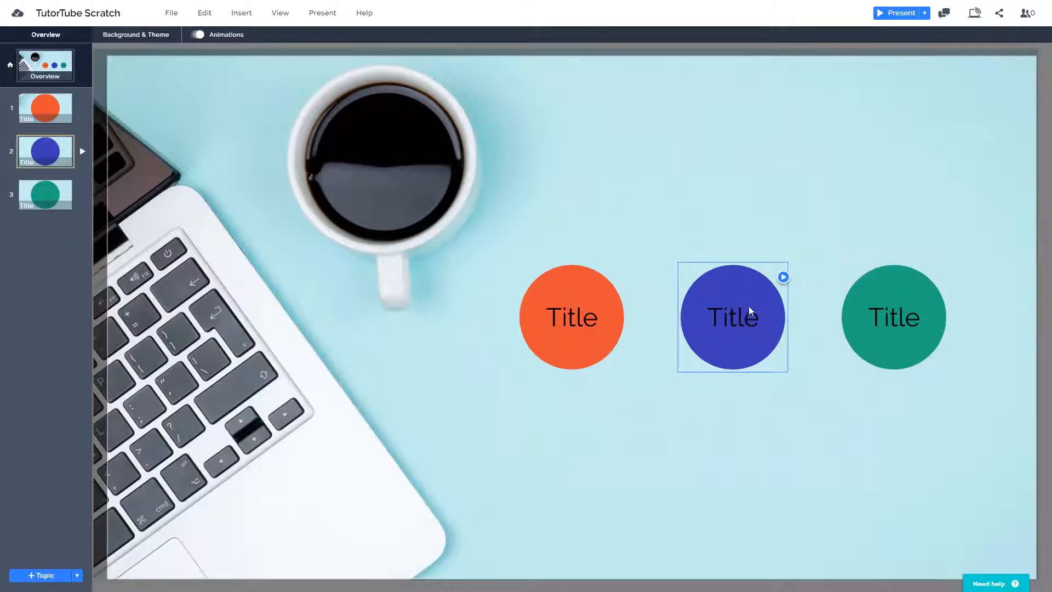
pyautogui.click(732, 316)
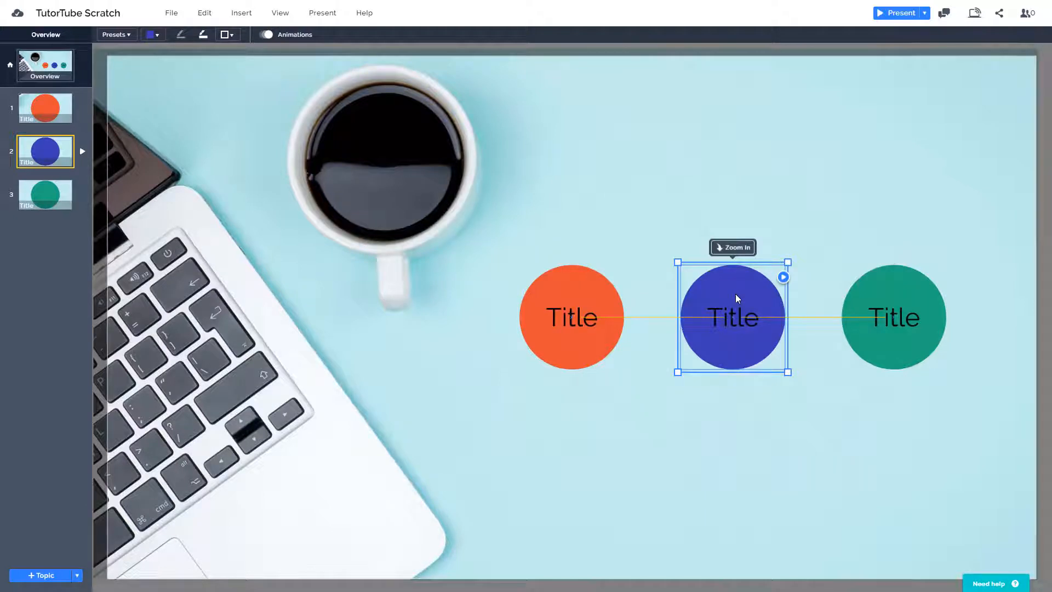
pyautogui.moveTo(783, 281)
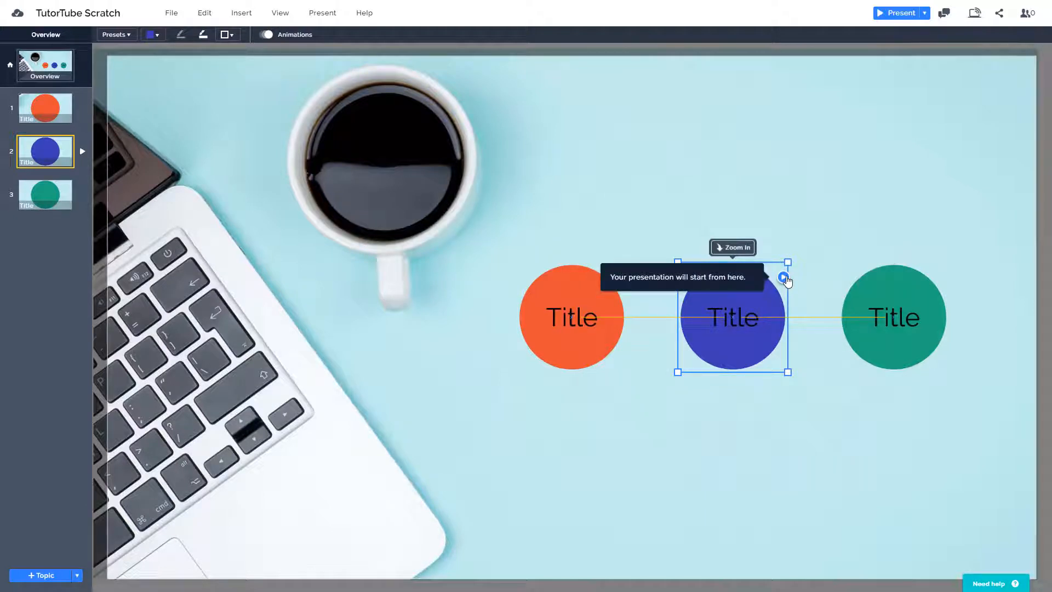
pyautogui.rightClick(732, 302)
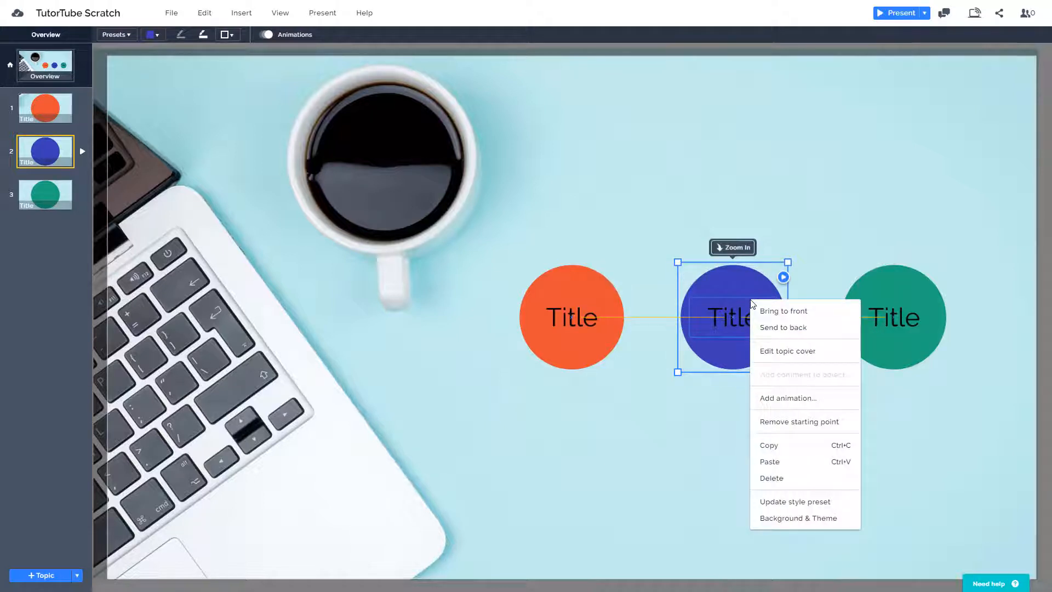
pyautogui.moveTo(798, 421)
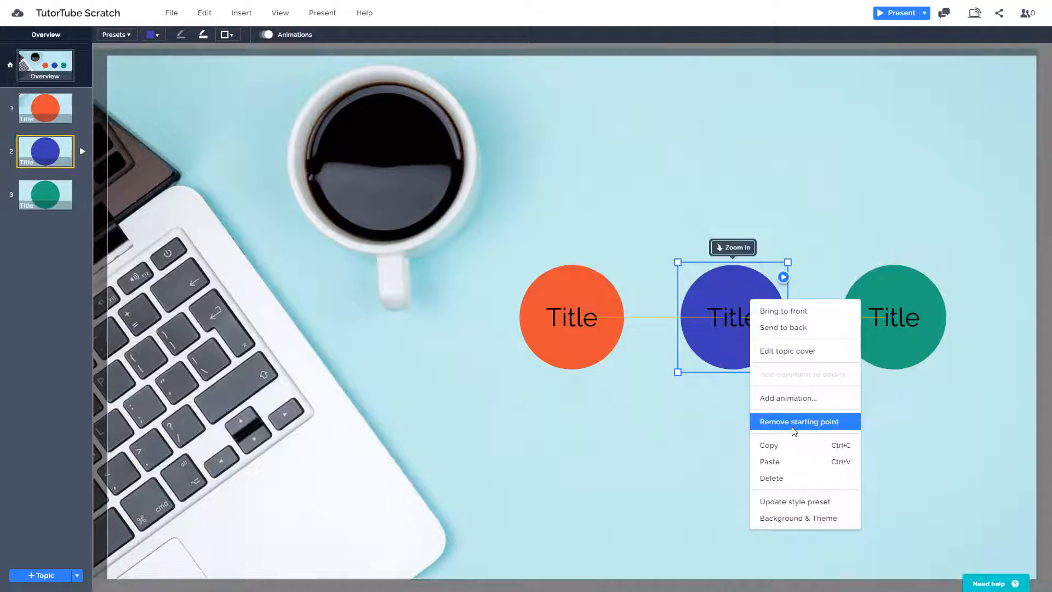
pyautogui.click(797, 421)
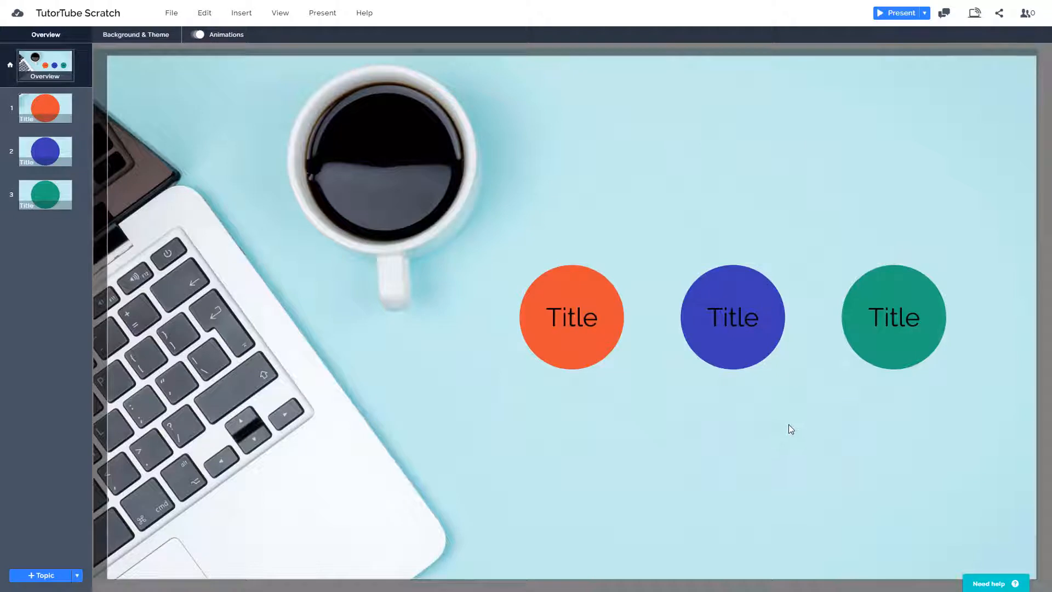
pyautogui.moveTo(757, 419)
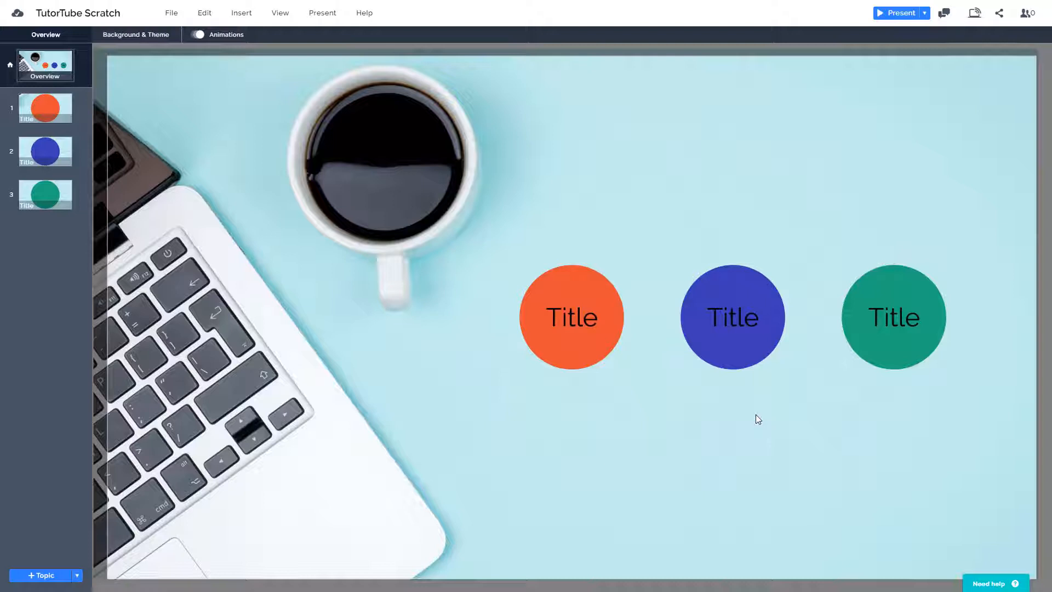
pyautogui.moveTo(209, 432)
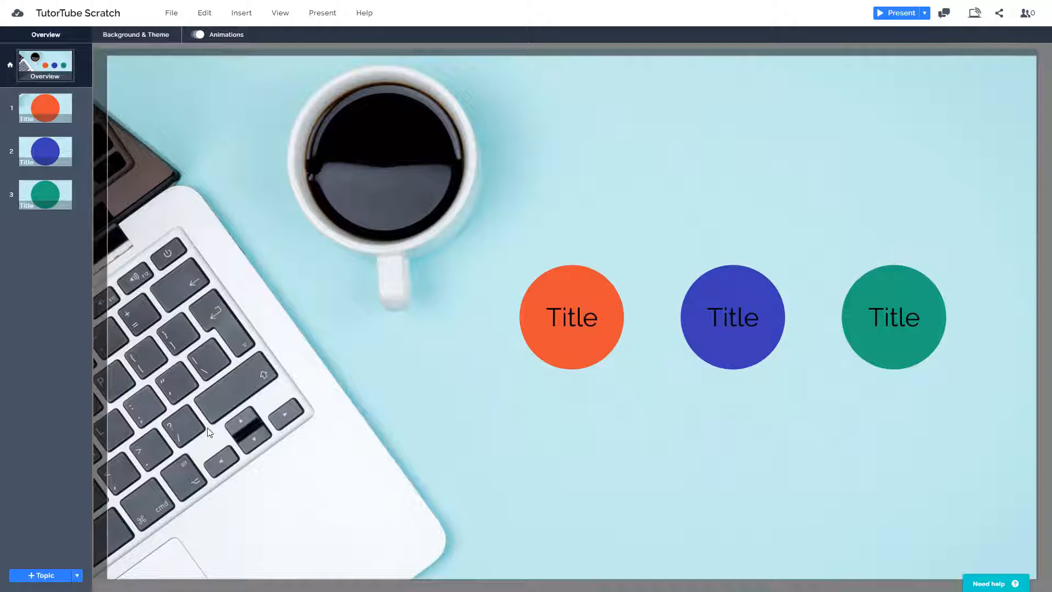